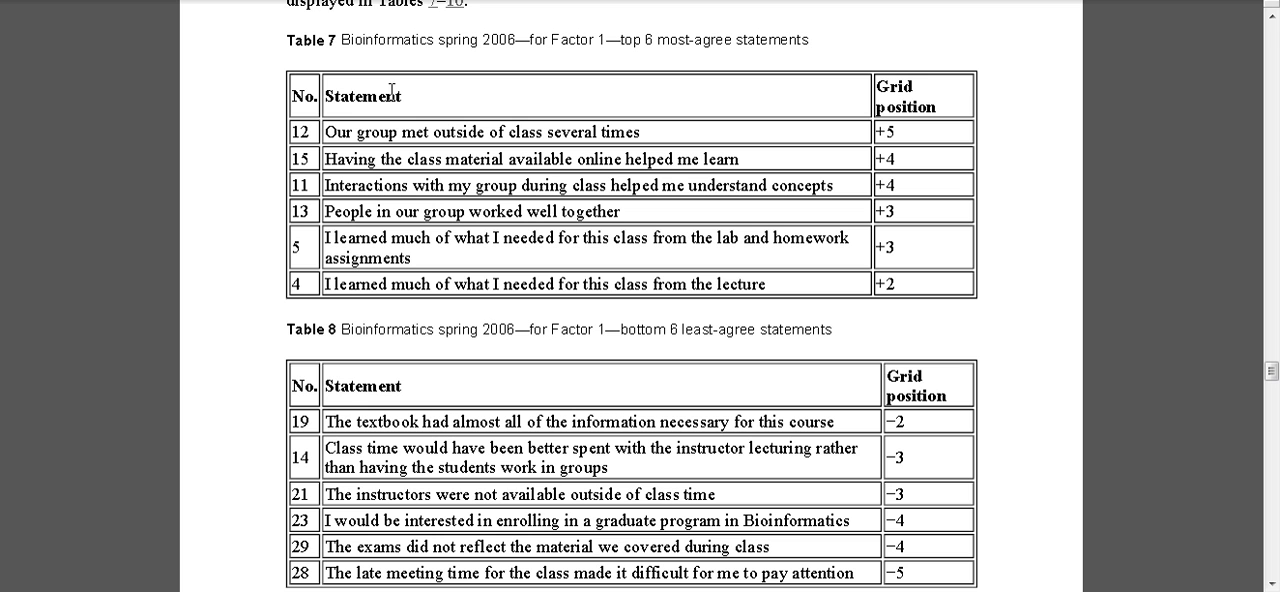
mouse_move(476, 274)
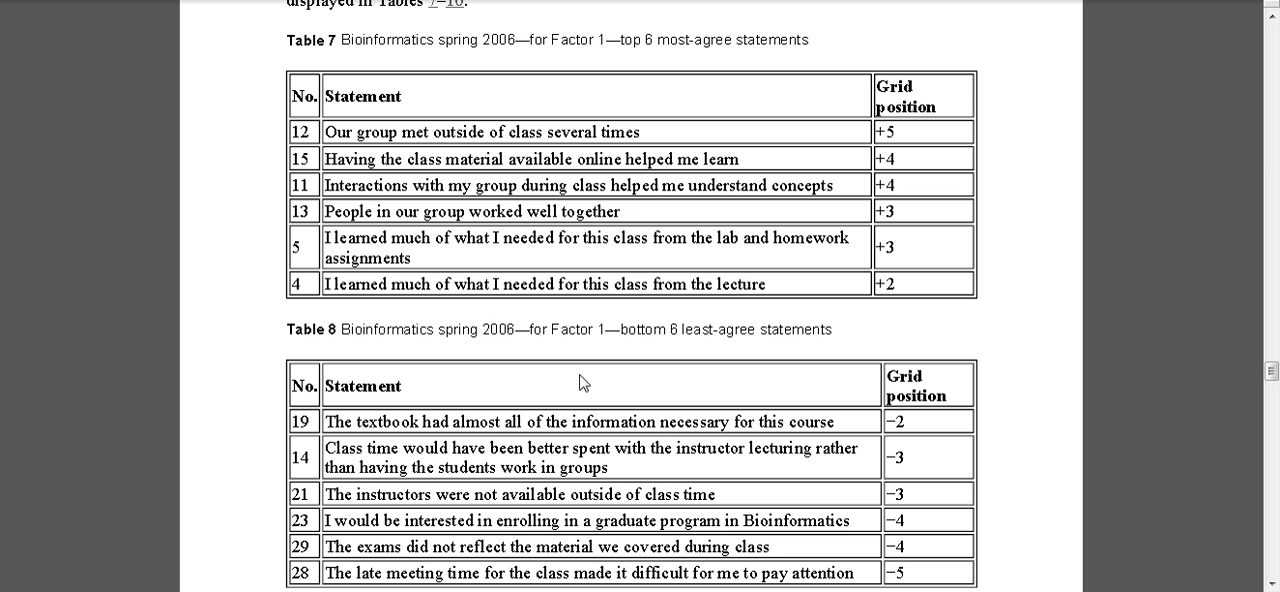
mouse_move(512, 420)
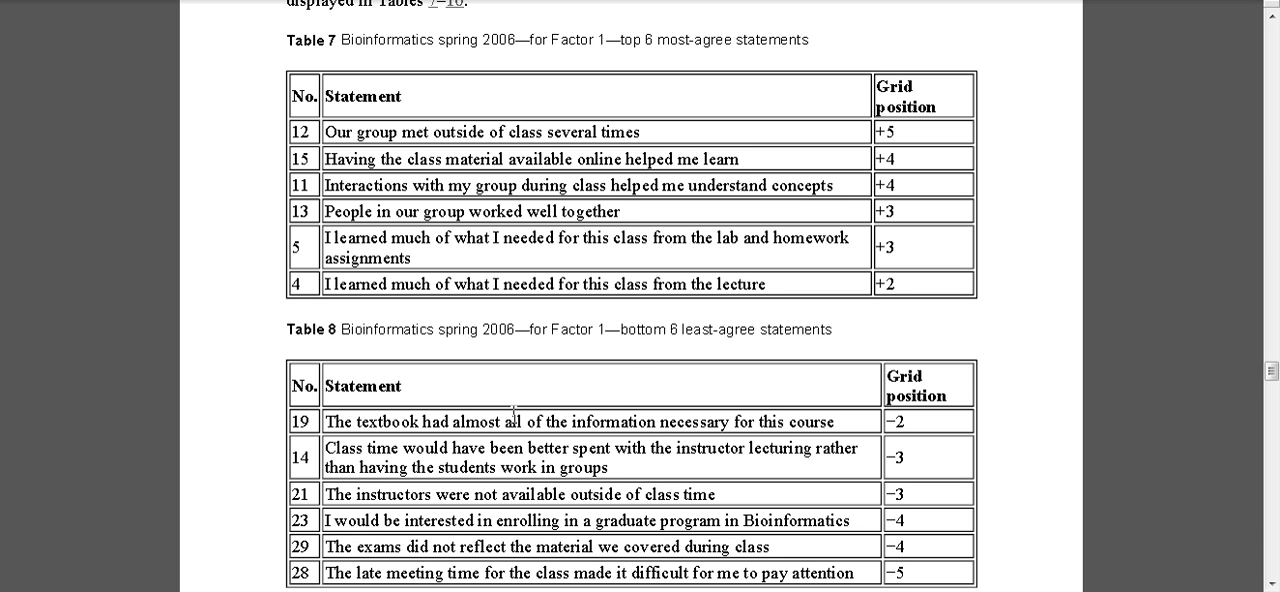
mouse_move(1272, 346)
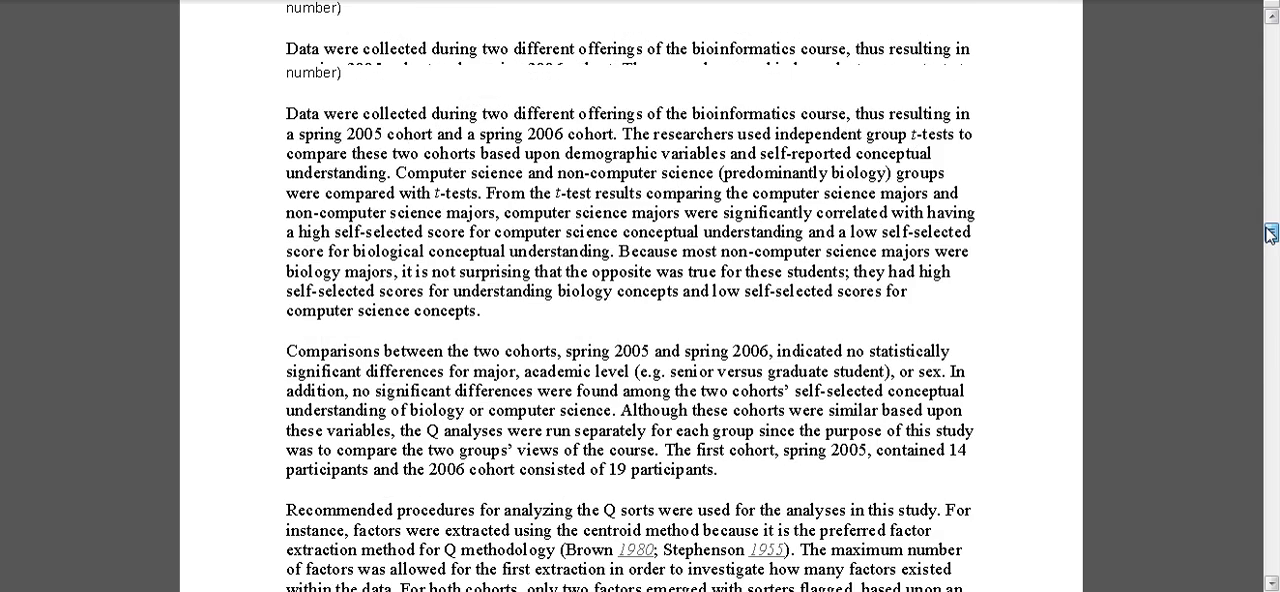
Step: Scroll to statements 12 and 15 and type grid position +4 beside statement 15 under the +5
scroll(down, 3)
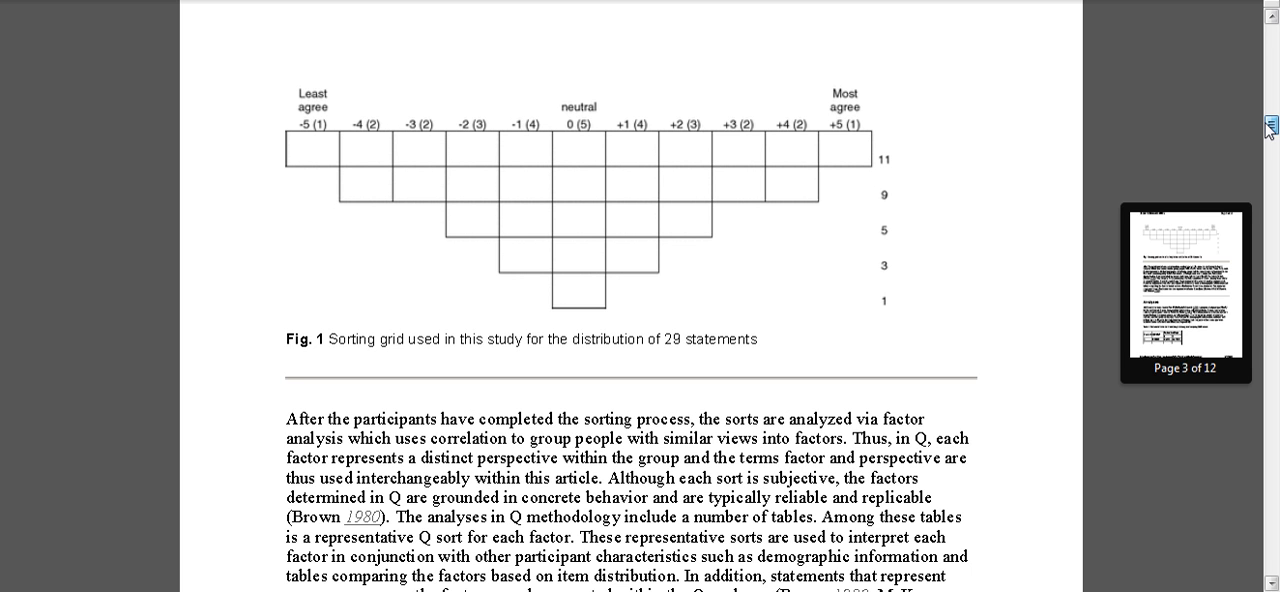
scroll(down, 3)
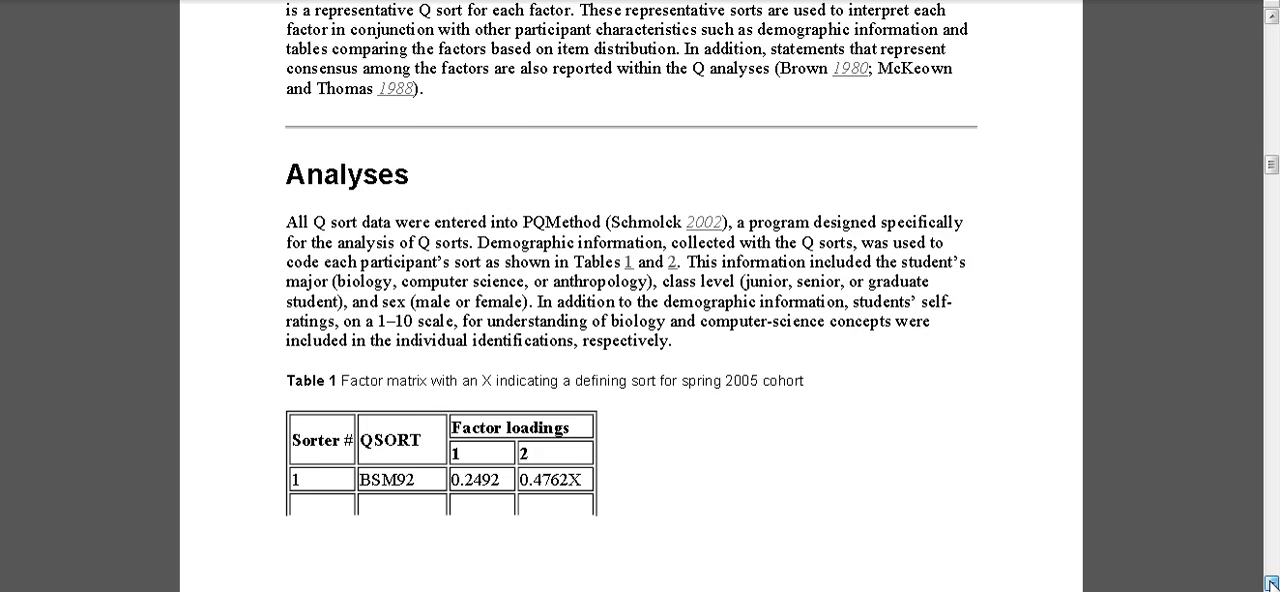
scroll(down, 3)
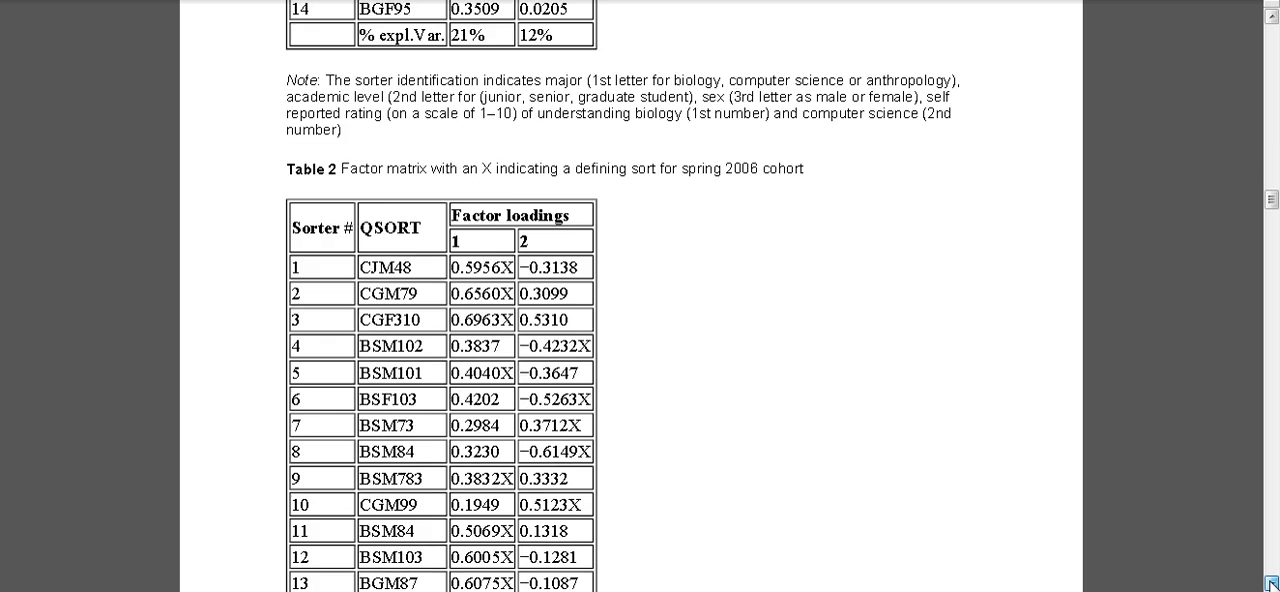
scroll(down, 3)
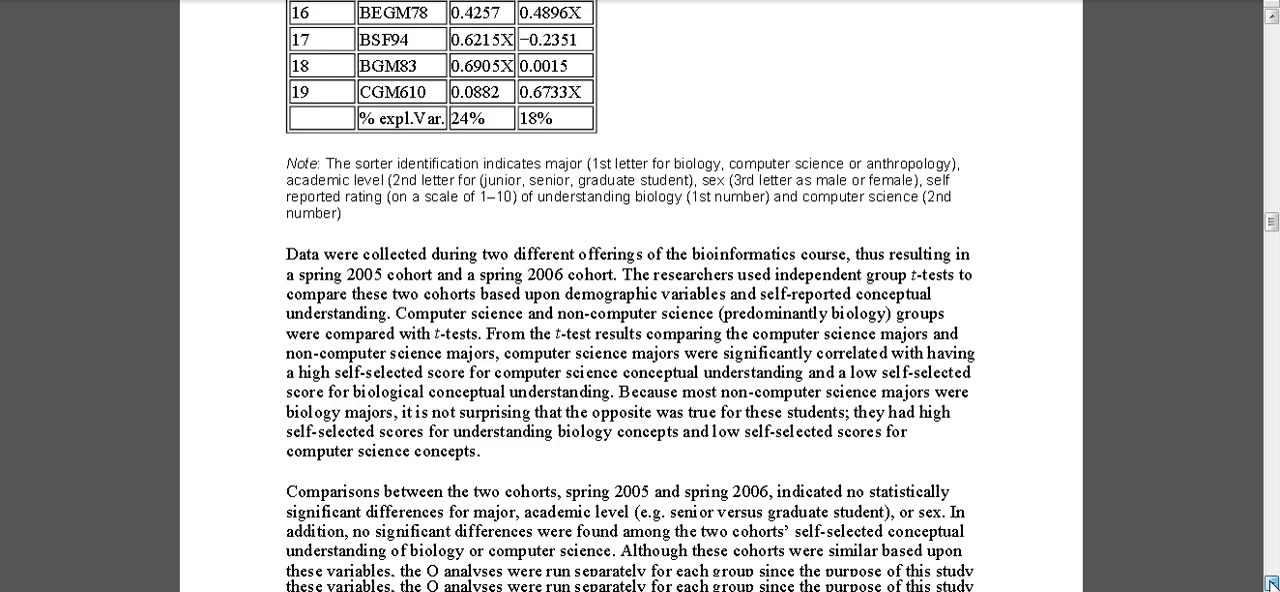
scroll(down, 3)
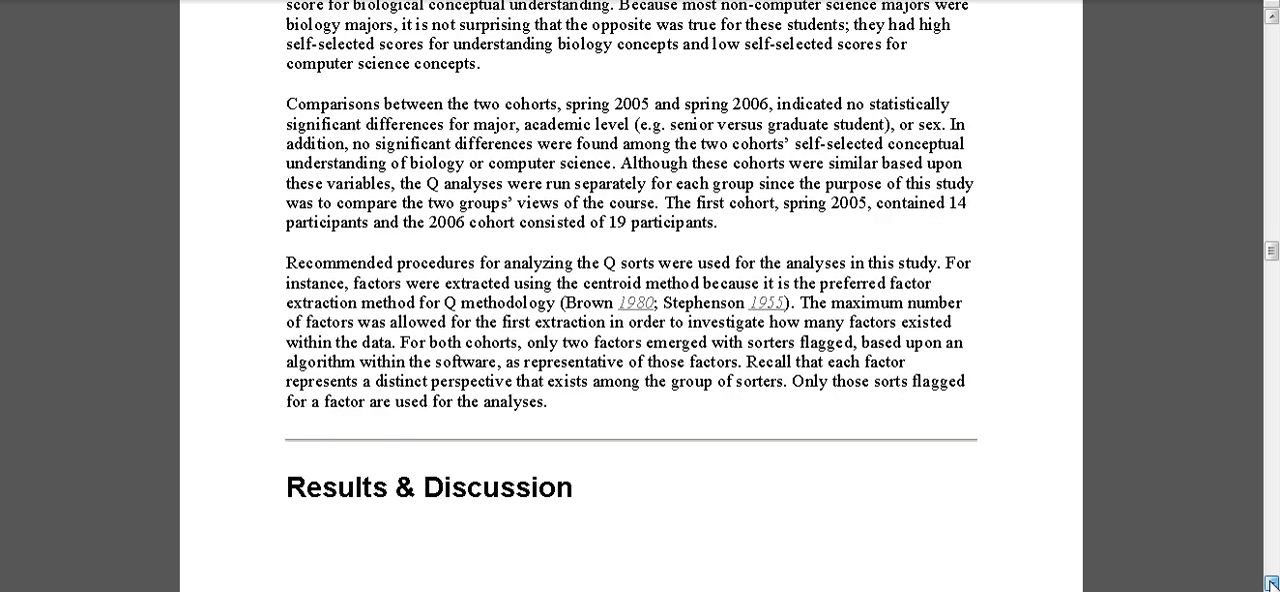
scroll(down, 3)
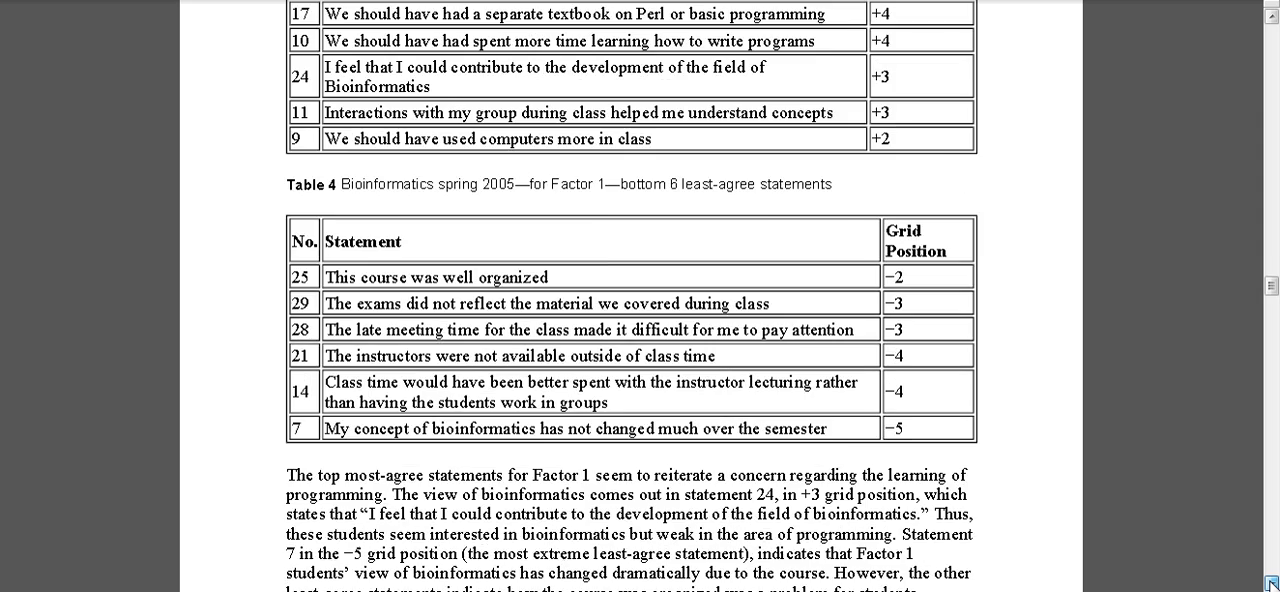
scroll(down, 3)
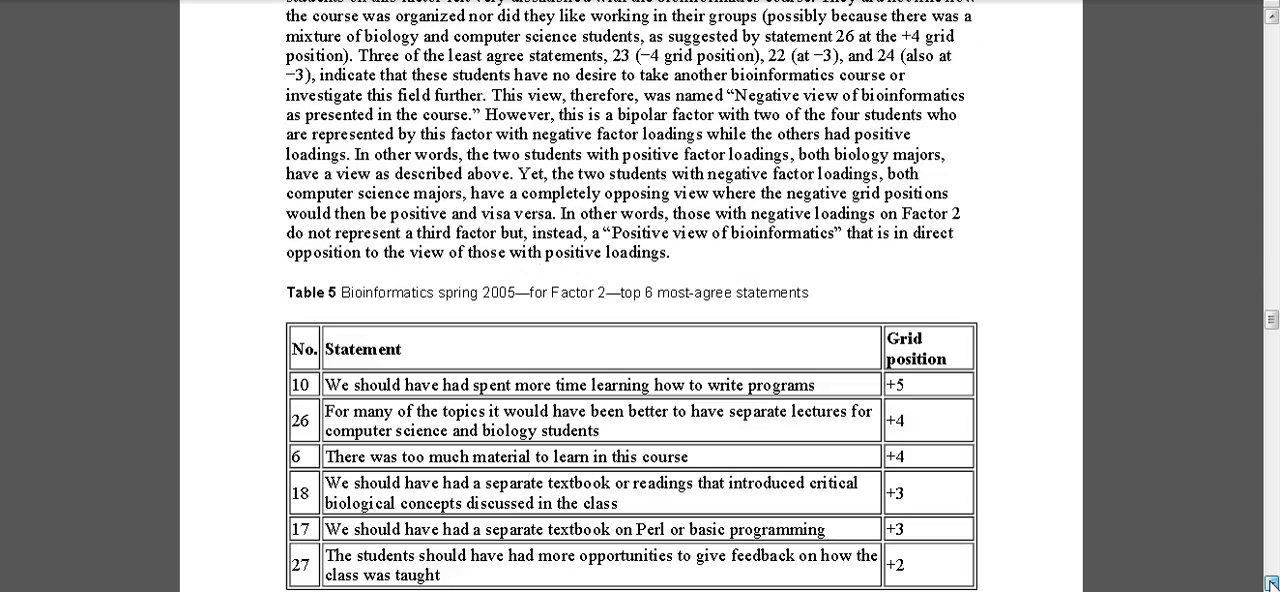
scroll(down, 3)
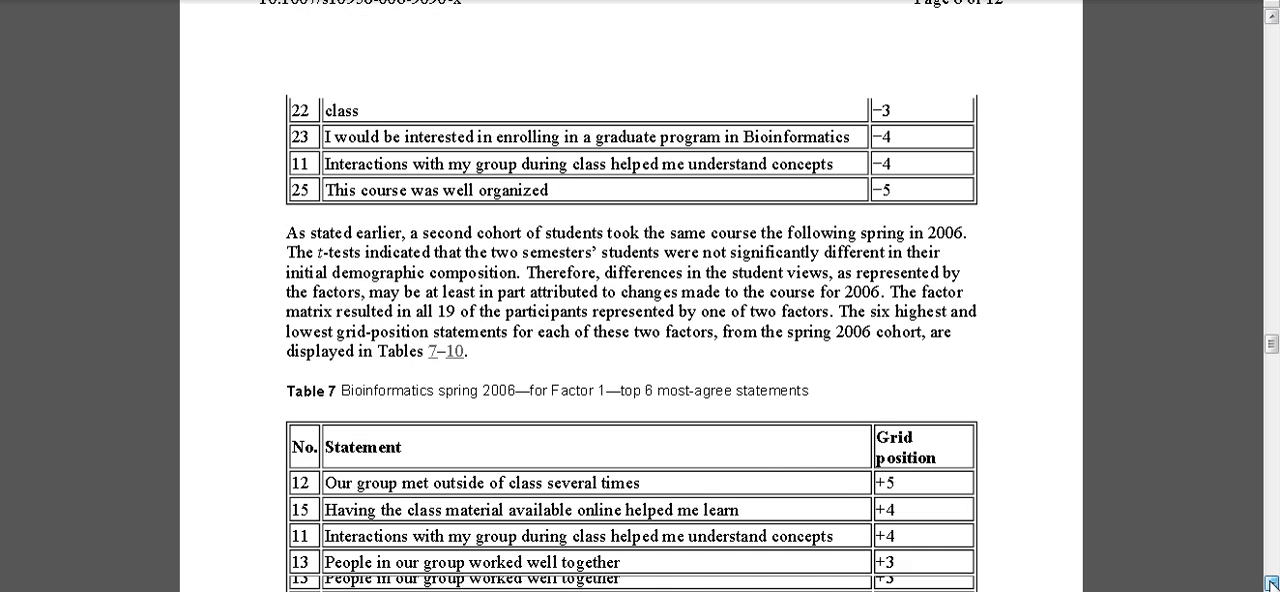
scroll(down, 3)
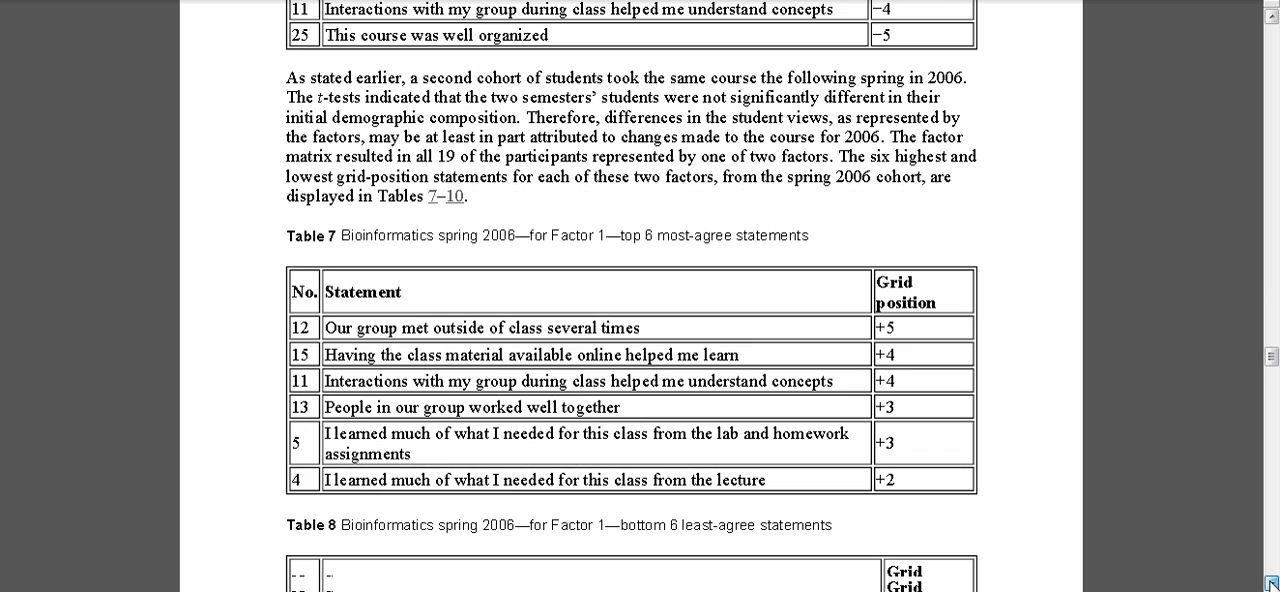
scroll(down, 3)
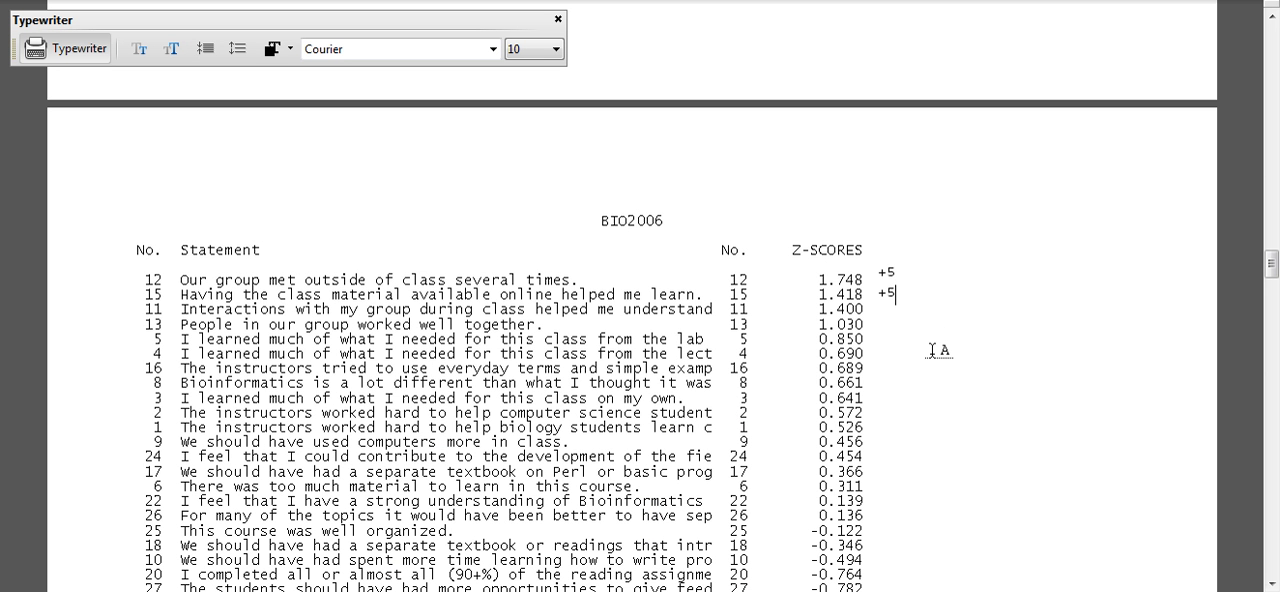
text(4)
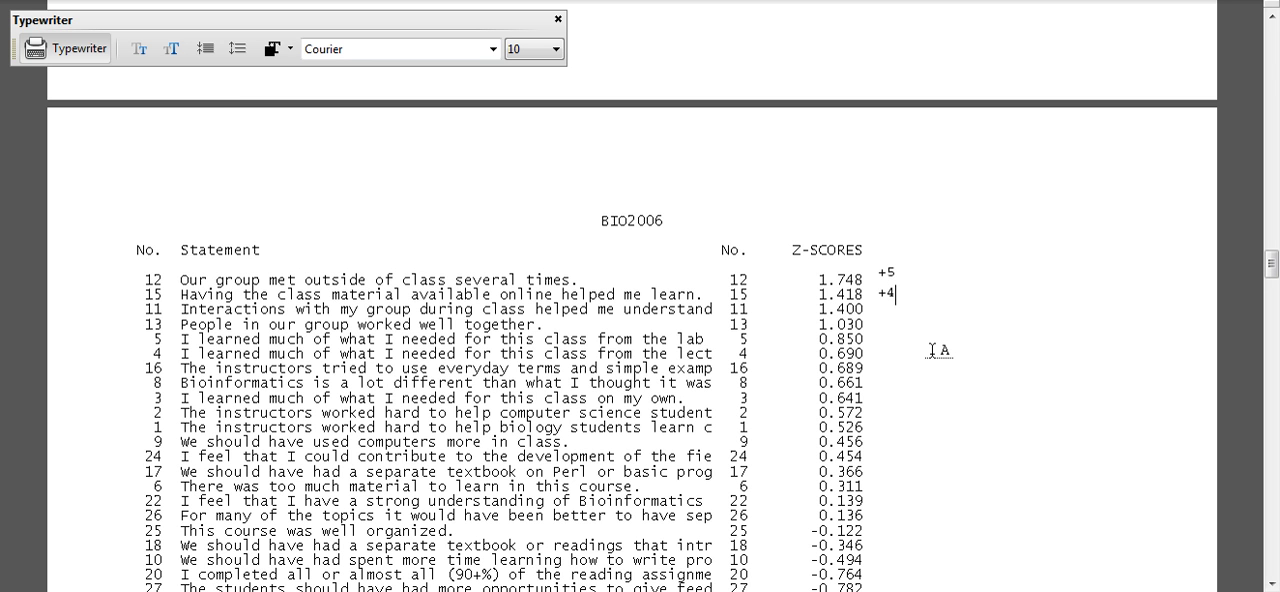
mouse_move(1036, 306)
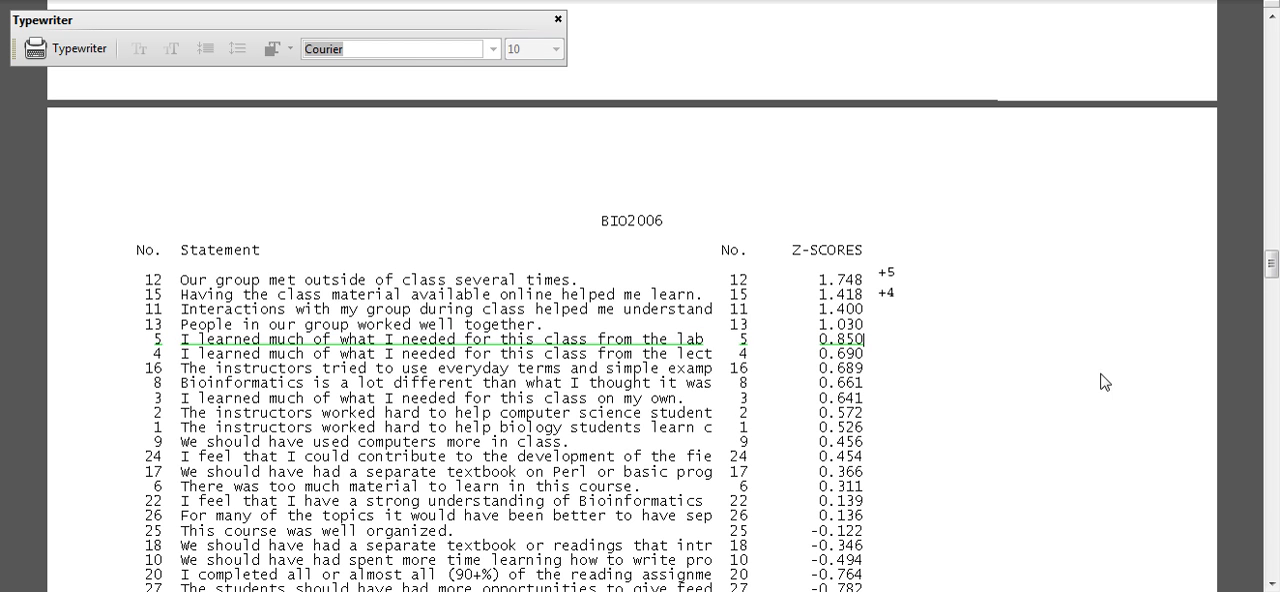
mouse_move(1154, 400)
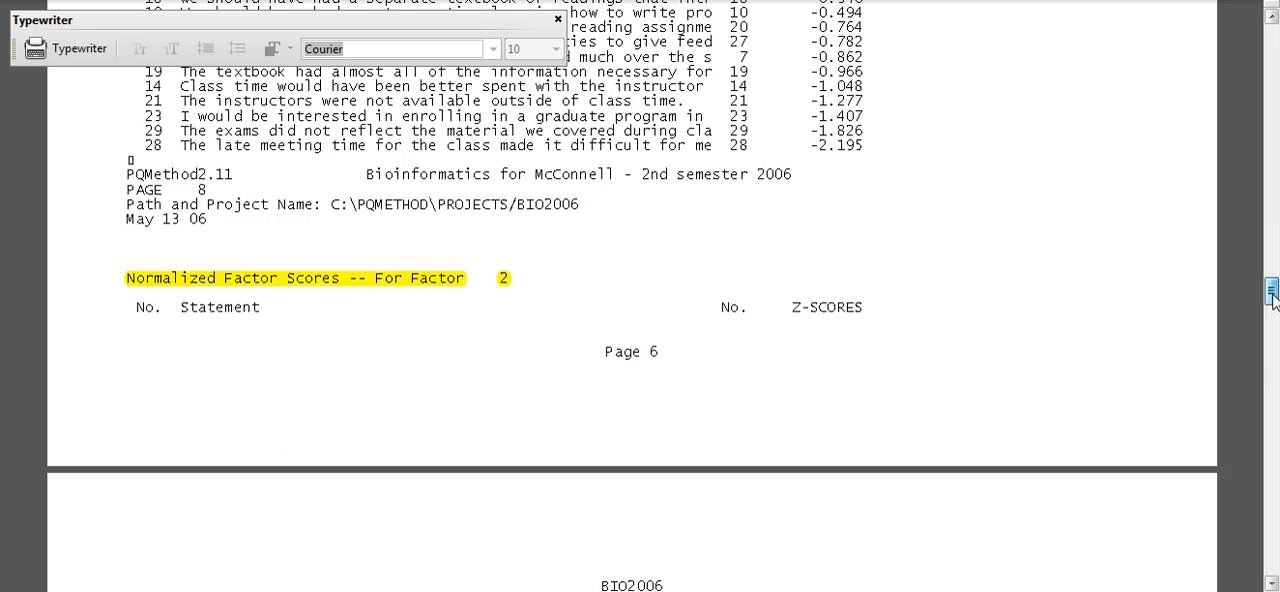
Step: Scroll to the Factor 2 z-scores around underlined statement 13, People in our group worked well together
scroll(down, 3)
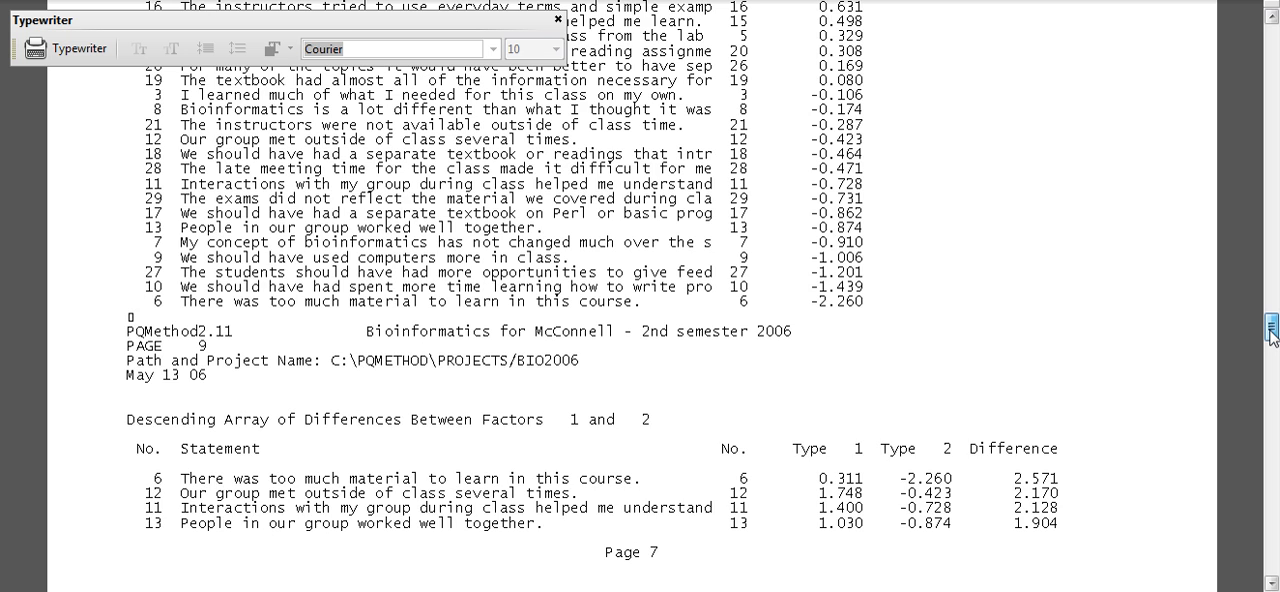
scroll(up, 3)
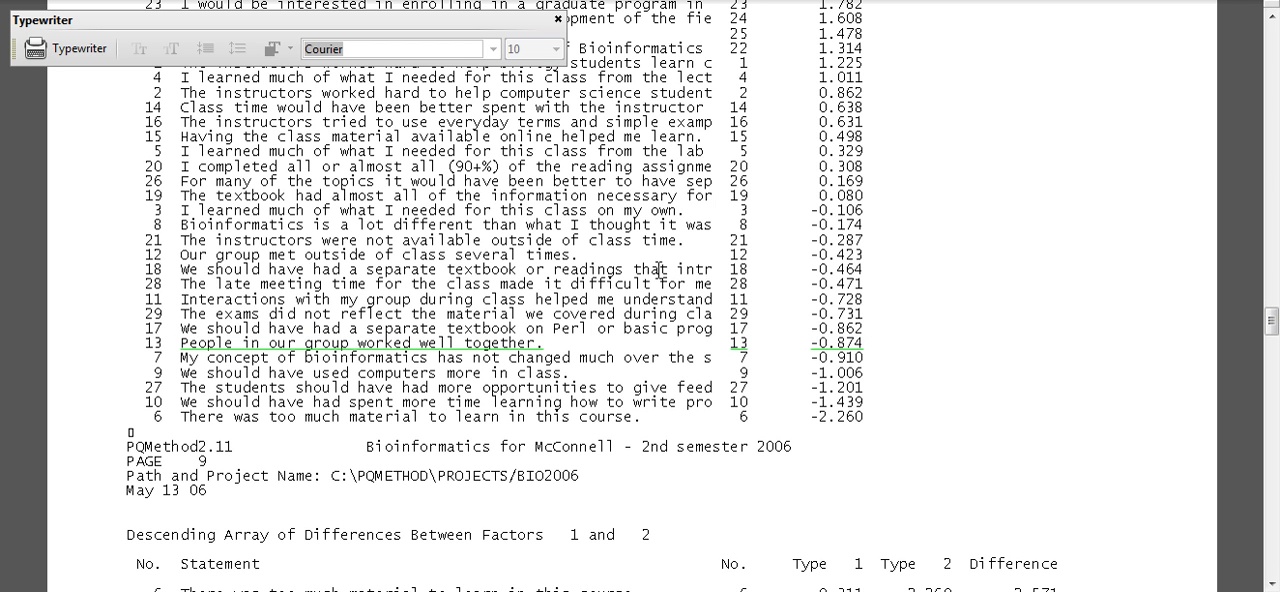
mouse_move(496, 436)
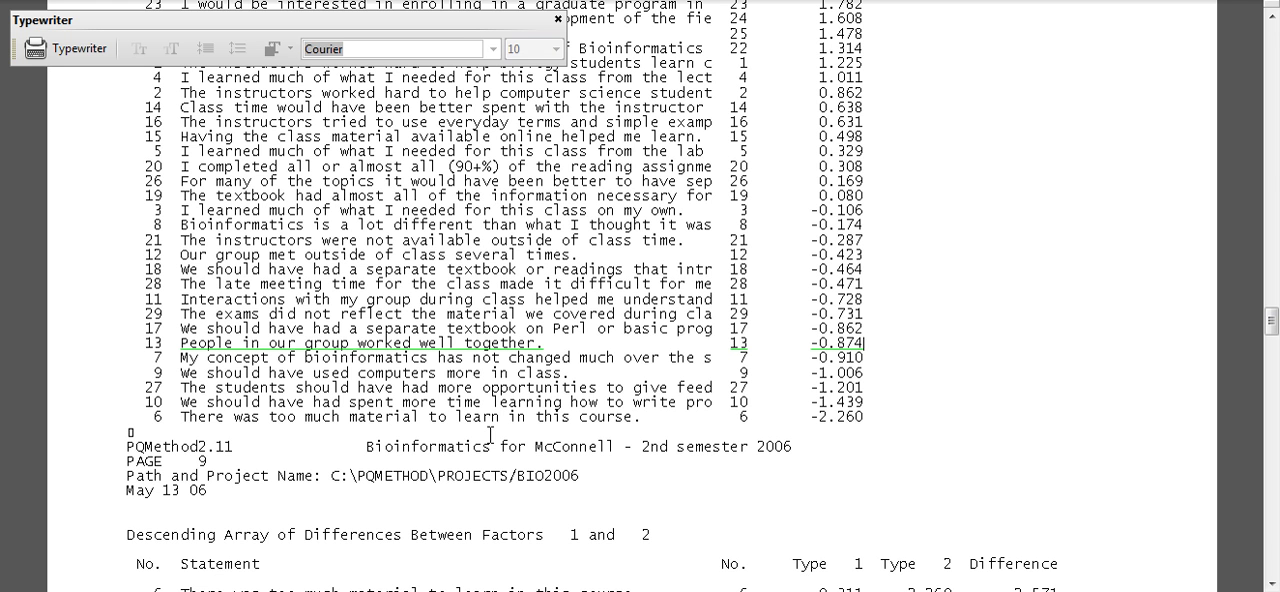
mouse_move(1148, 348)
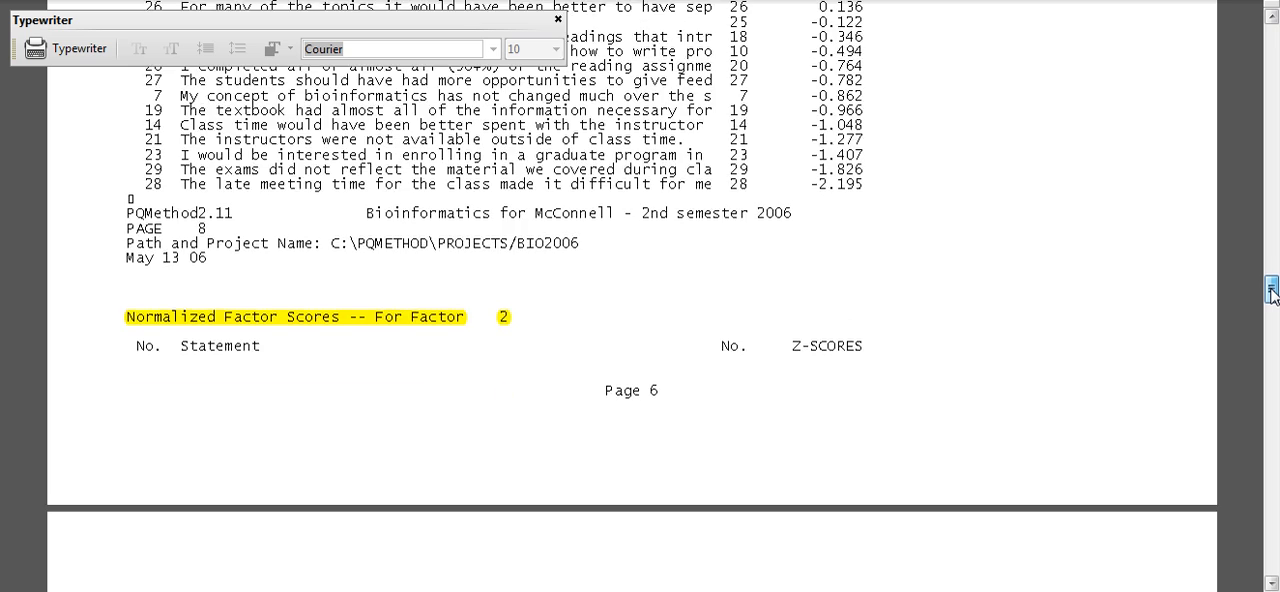
Step: Scroll past the end of the Factor 1 score list to the Factor 2 heading on page 6
scroll(up, 3)
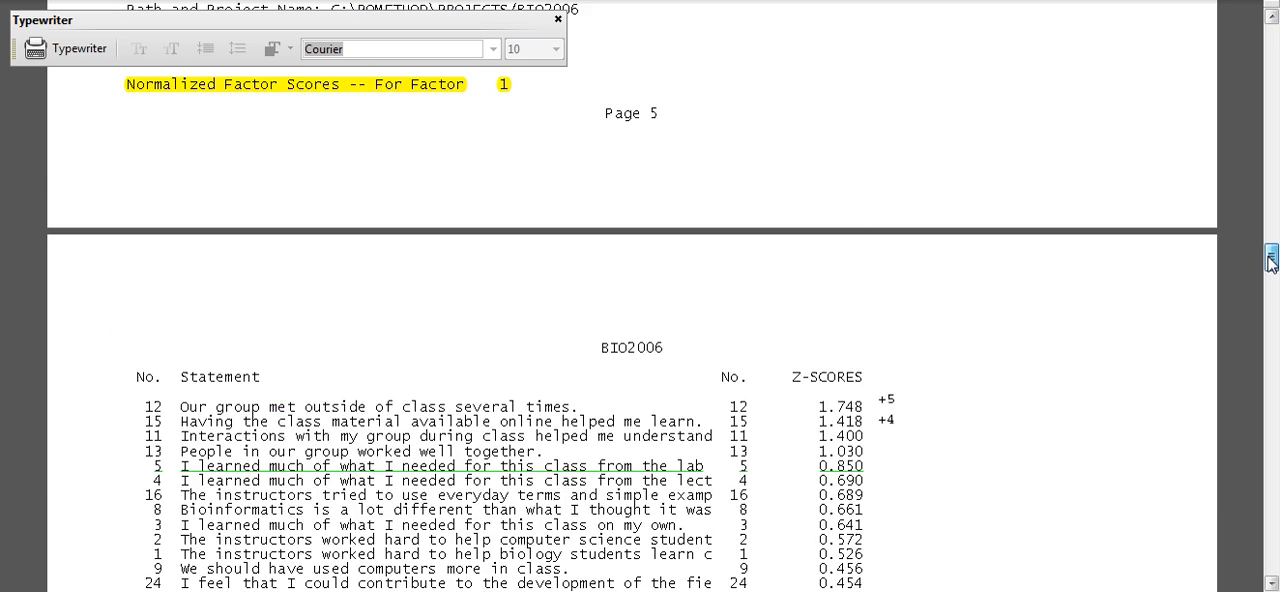
scroll(down, 3)
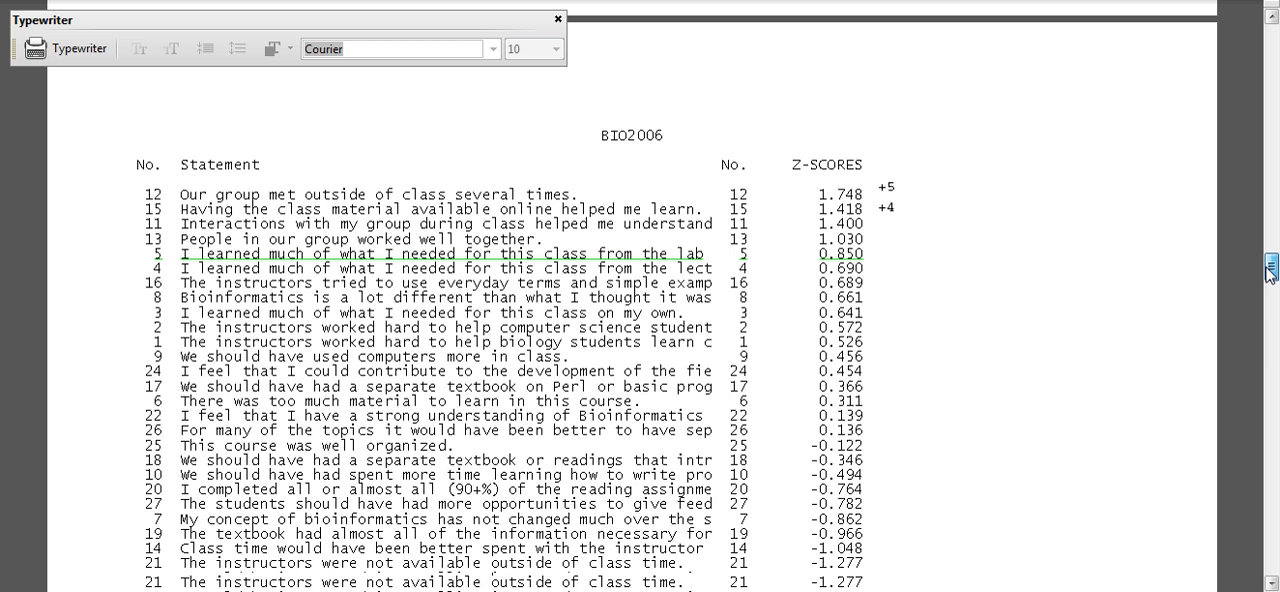
scroll(down, 3)
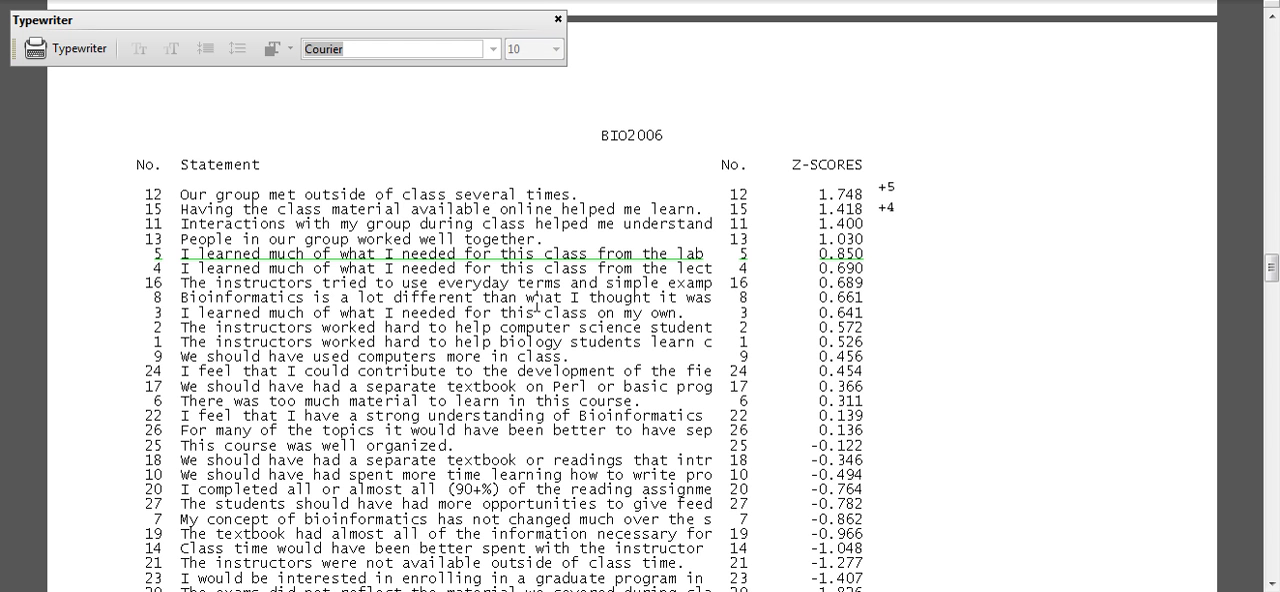
mouse_move(1270, 268)
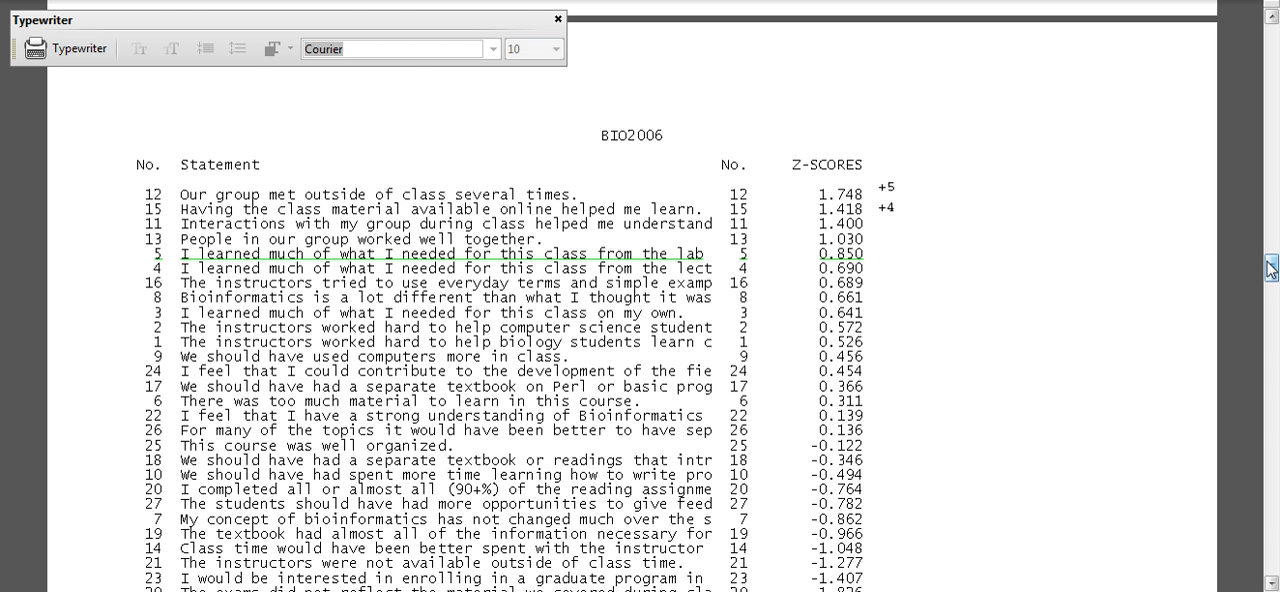
scroll(down, 3)
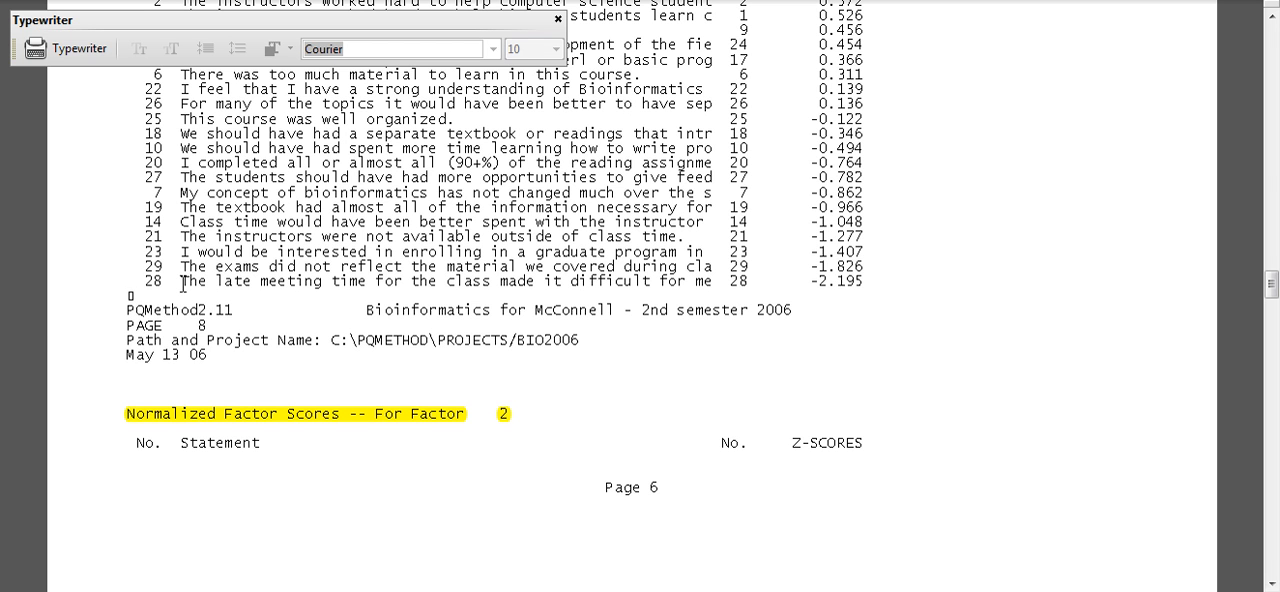
mouse_move(794, 244)
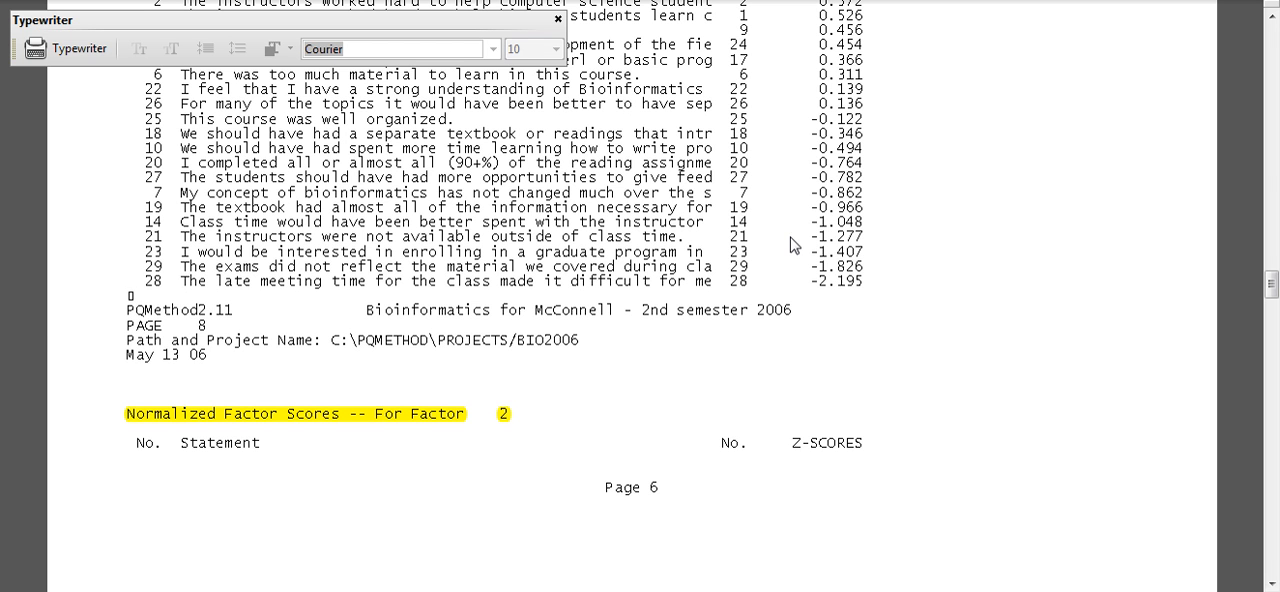
Step: Scroll to the top of the Factor 2 score list beginning with statements 23, 24 and 25
scroll(down, 3)
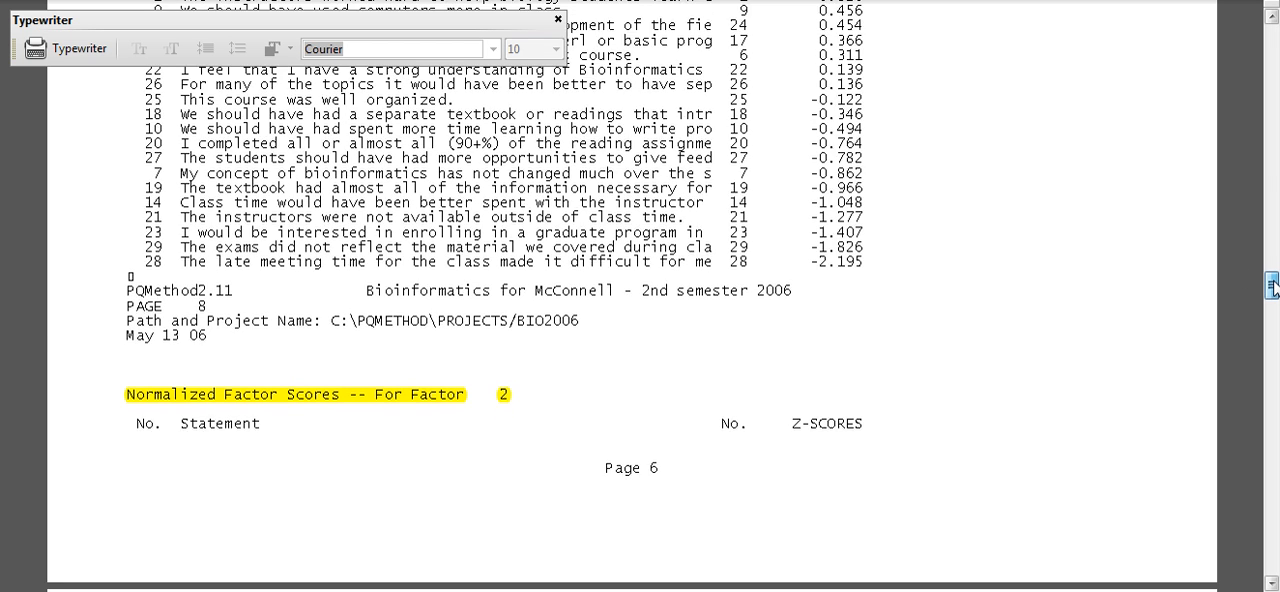
scroll(down, 3)
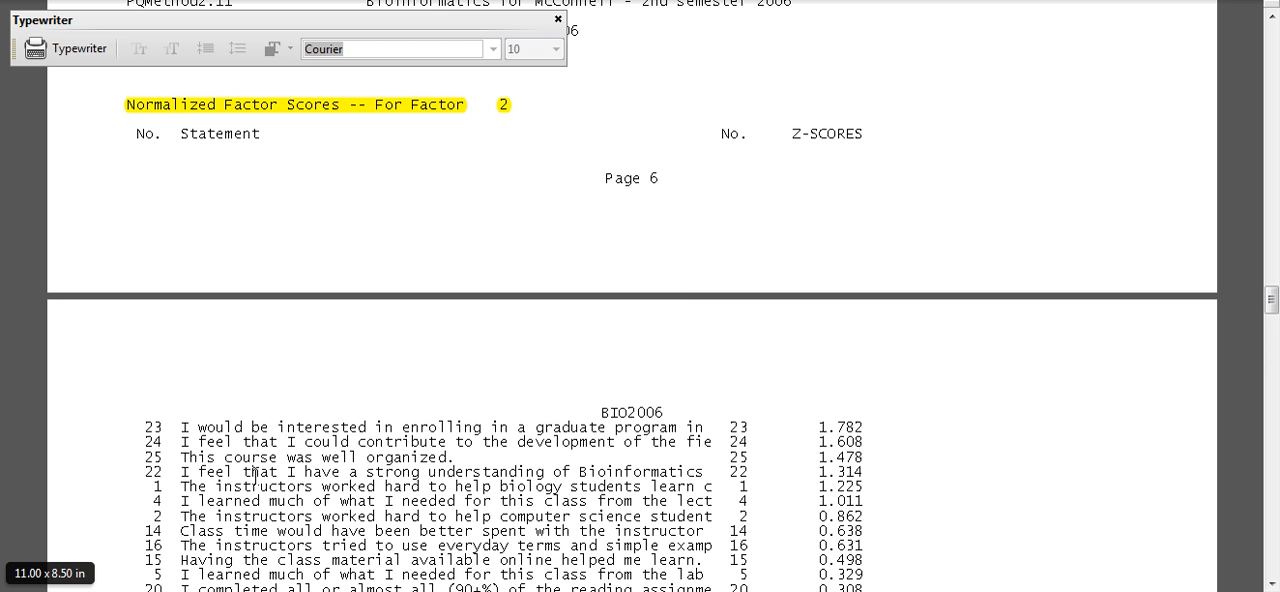
mouse_move(688, 308)
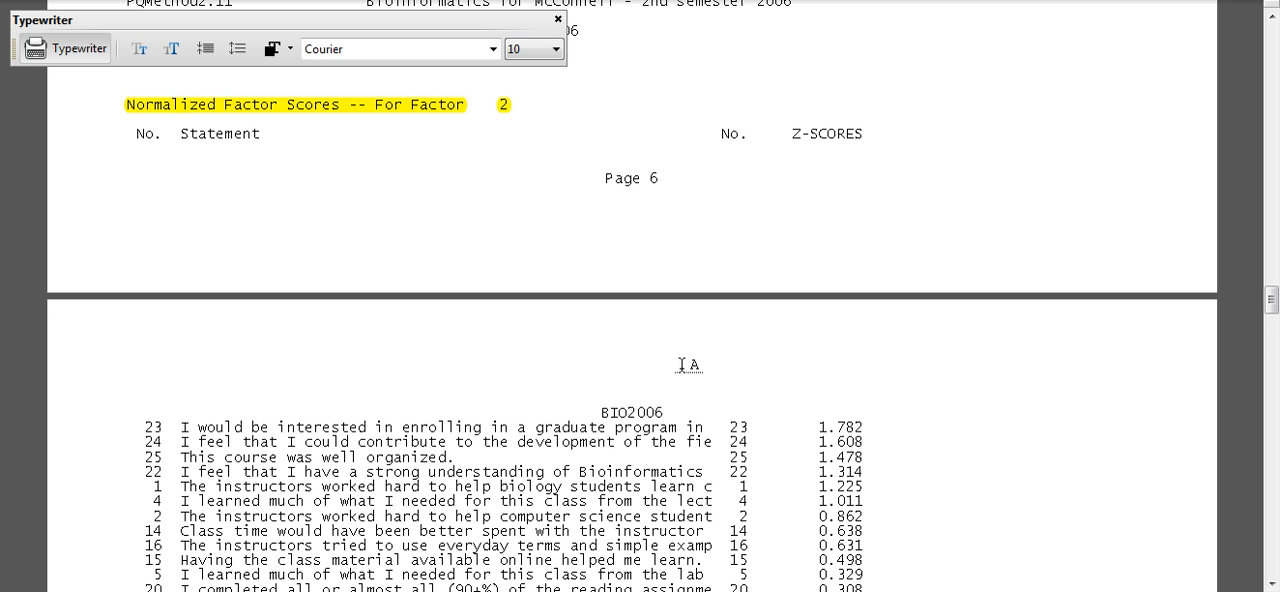
Step: Type the note "very positive view of bioinformatics... interest in future in bioinformatics" above the Factor 2 list
text(ver)
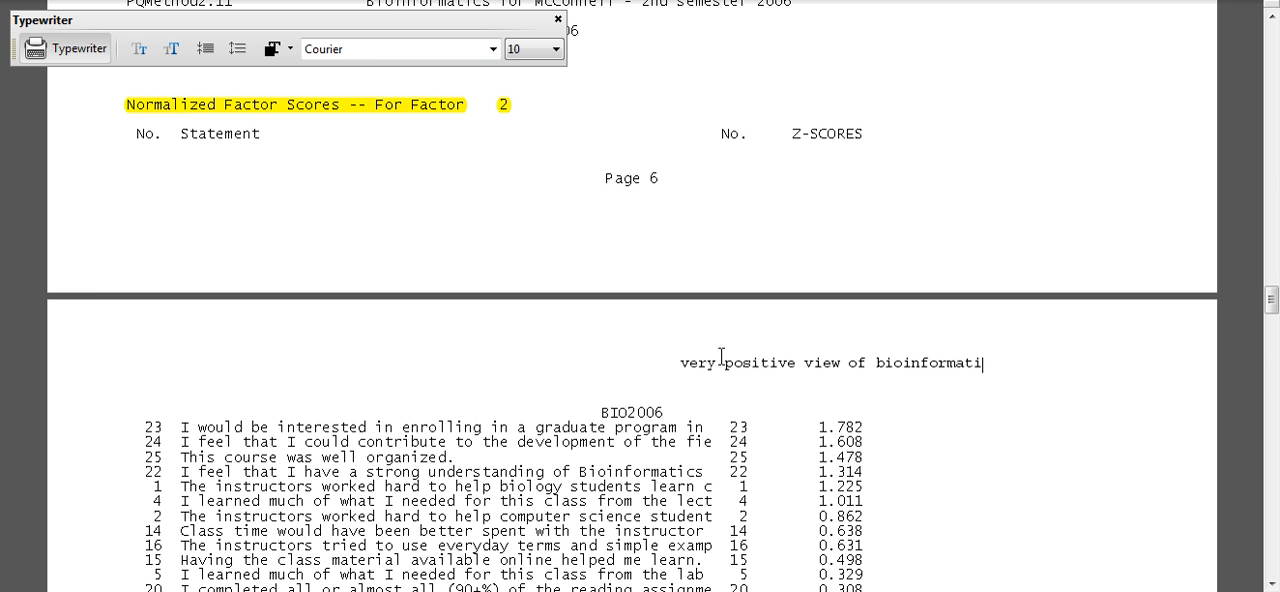
text(cs... interest)
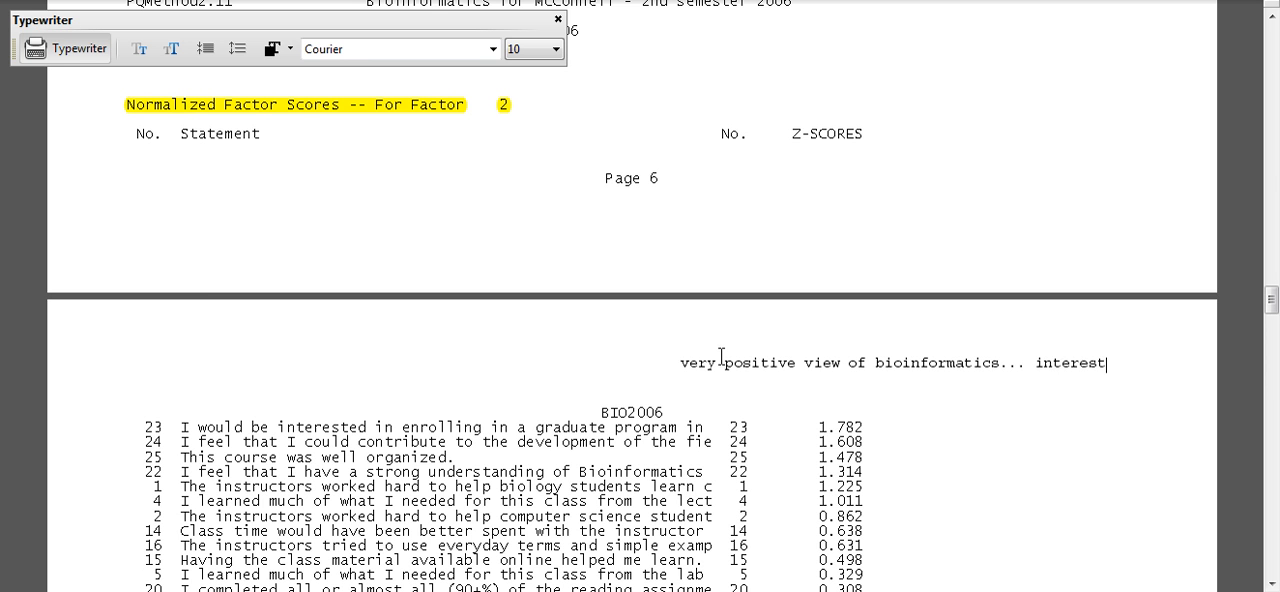
text(in f)
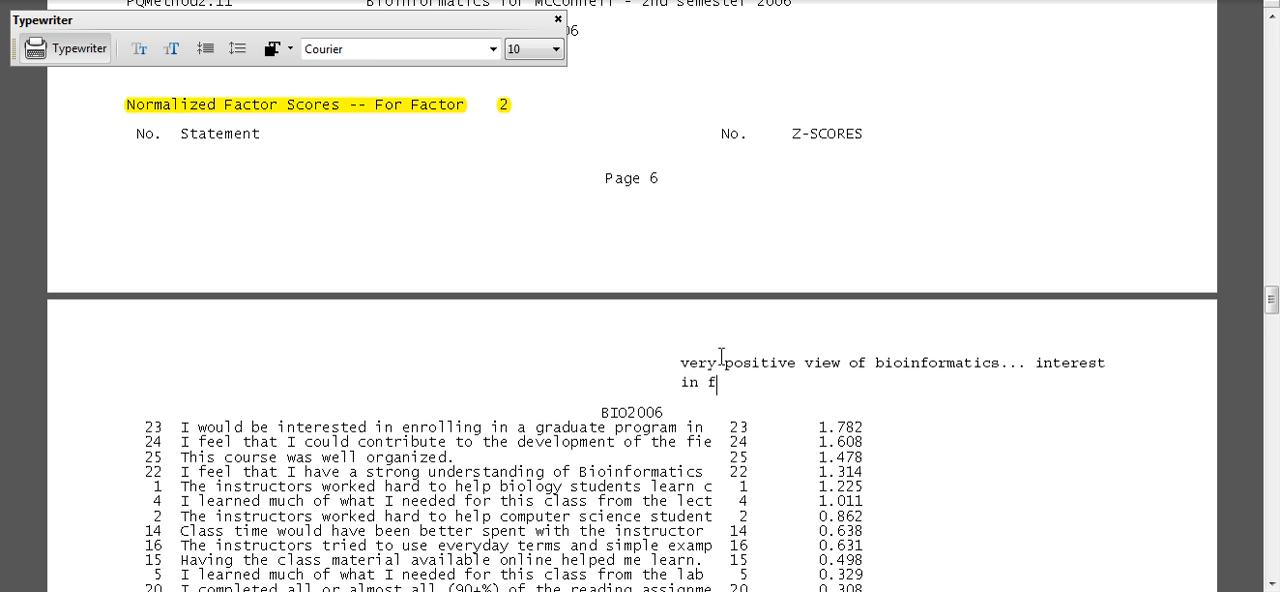
text(uture)
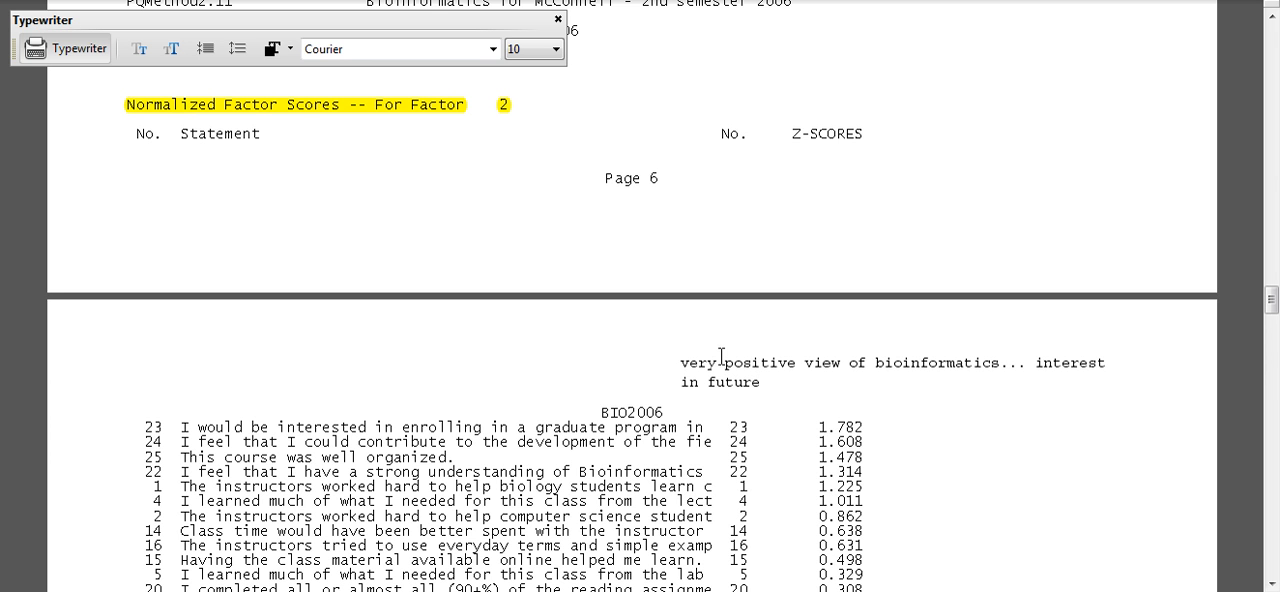
text(in)
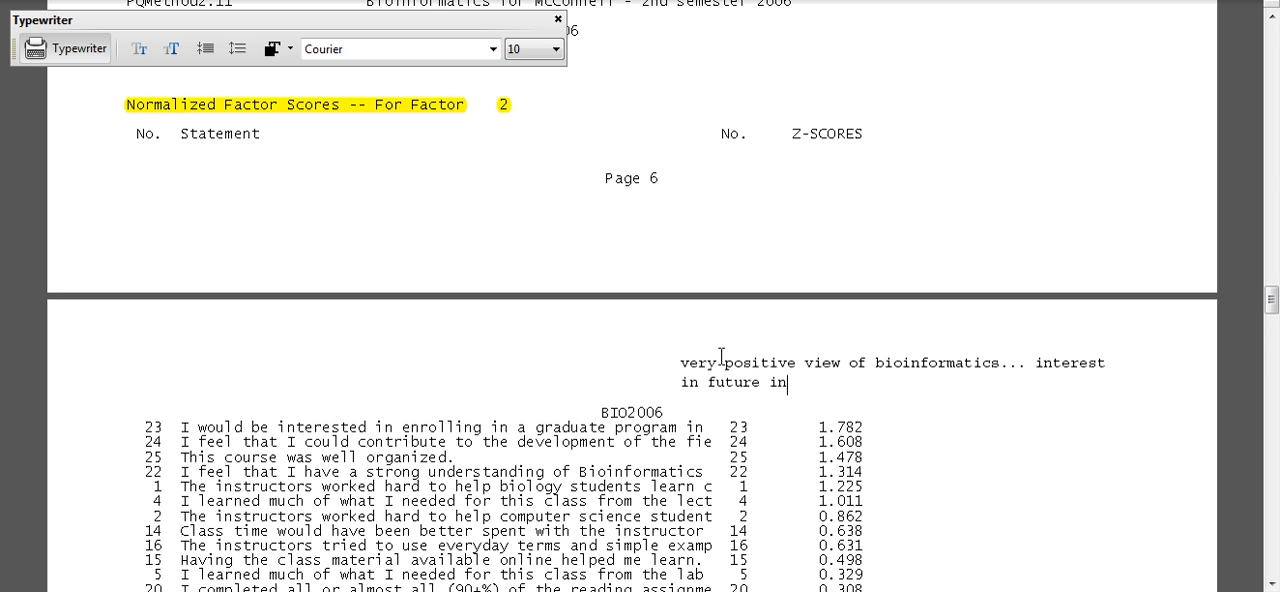
text(bioinformatics)
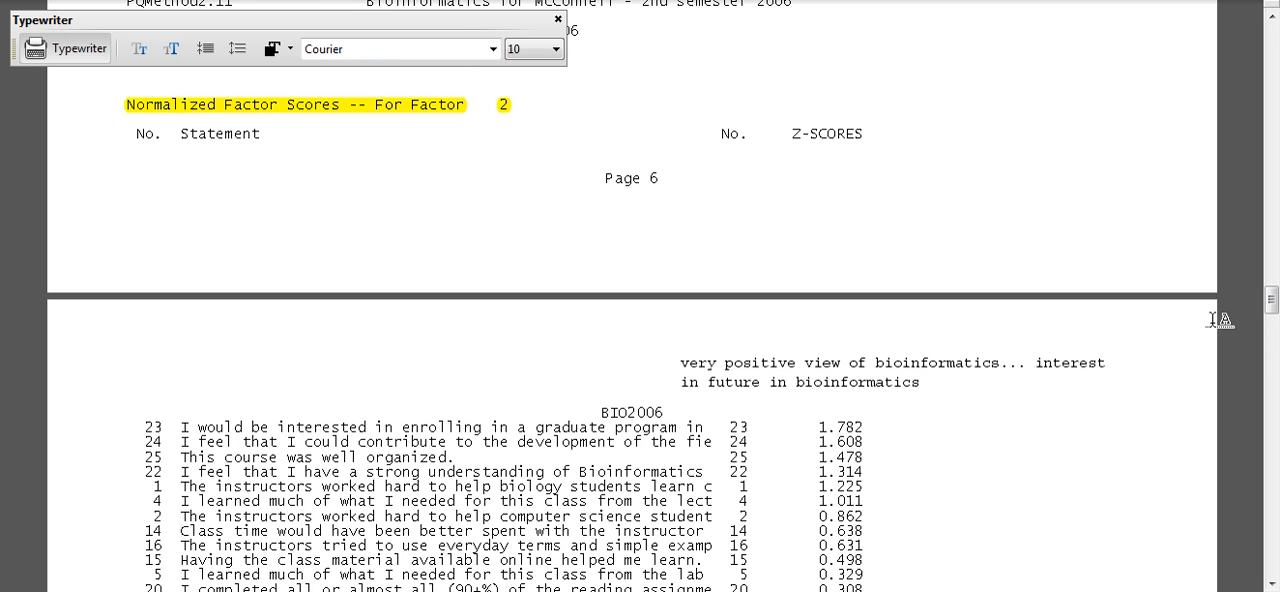
Step: Scroll through the Q-sort values to the Distinguishing Statements for Factor 1 table on page 12
scroll(down, 3)
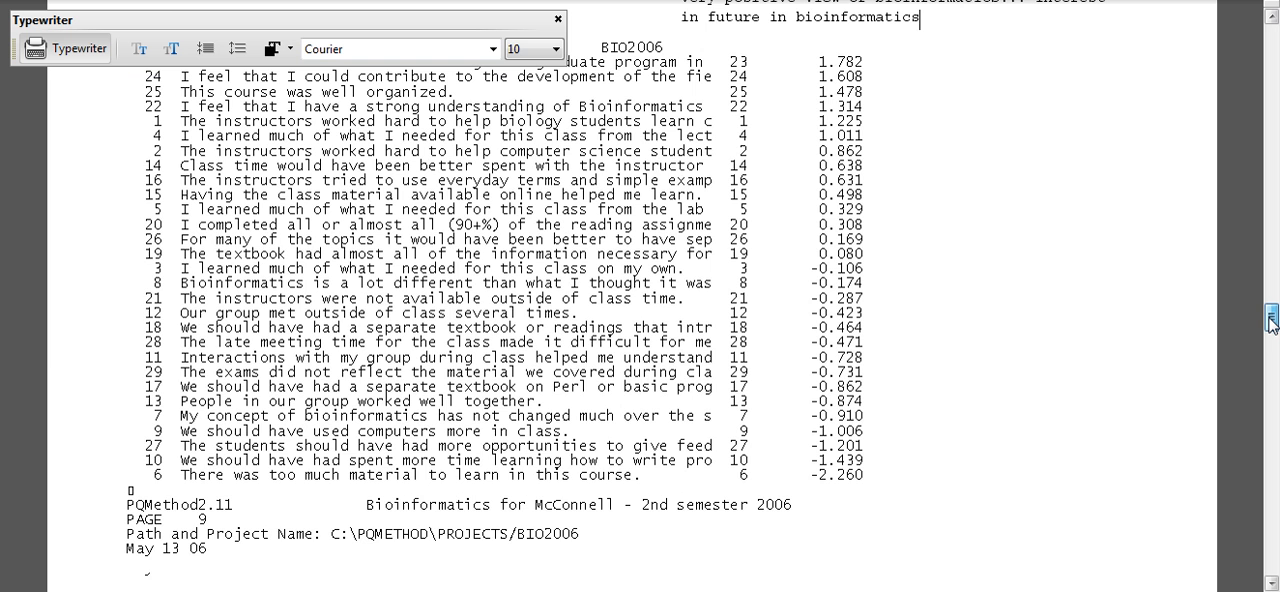
scroll(down, 3)
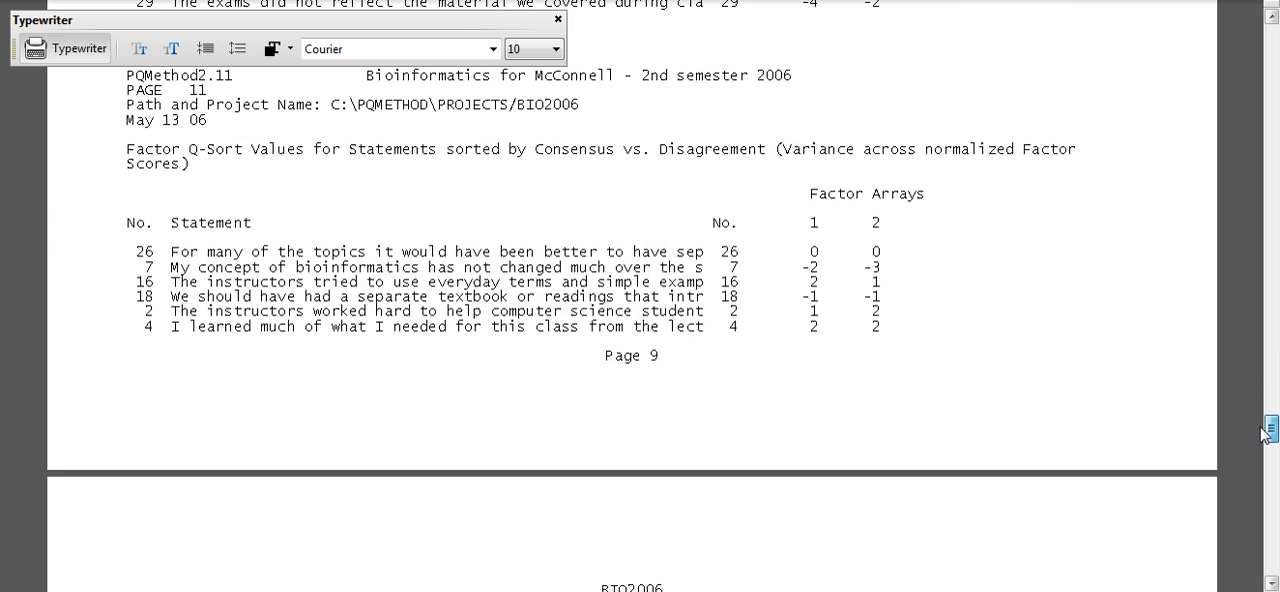
scroll(down, 3)
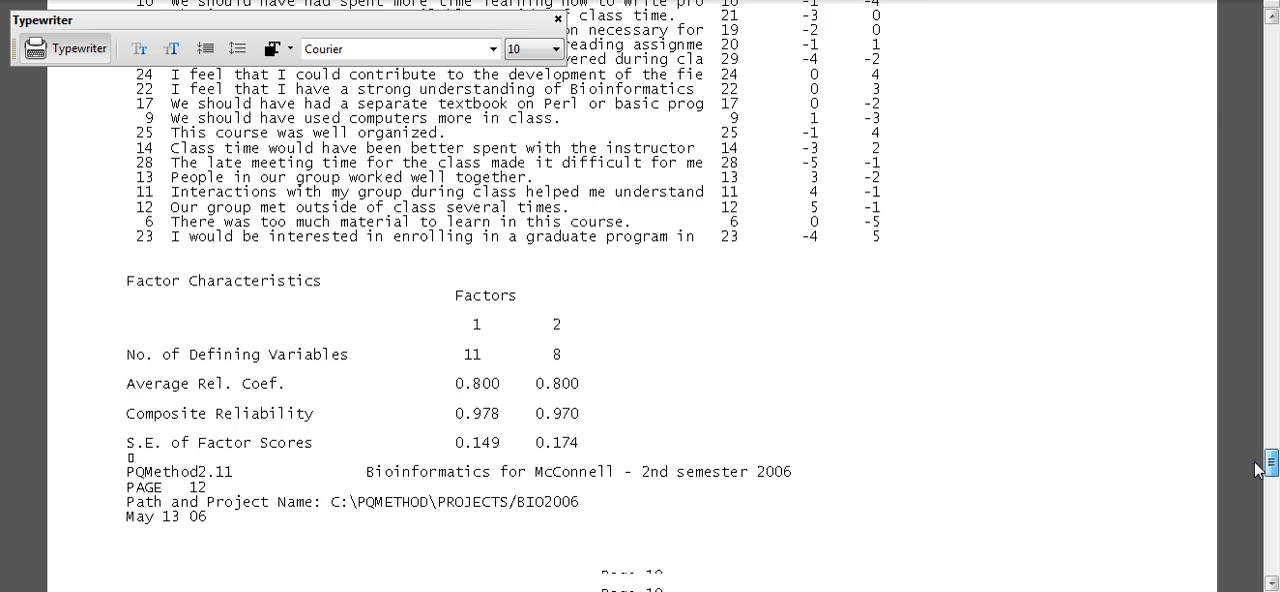
scroll(down, 3)
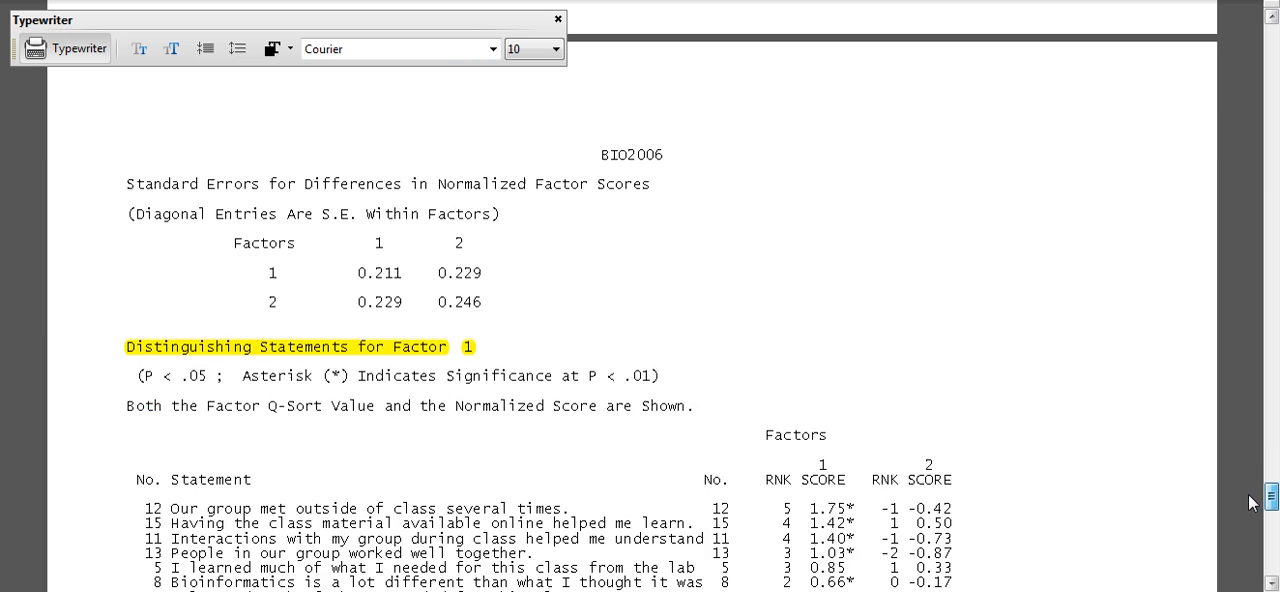
scroll(down, 3)
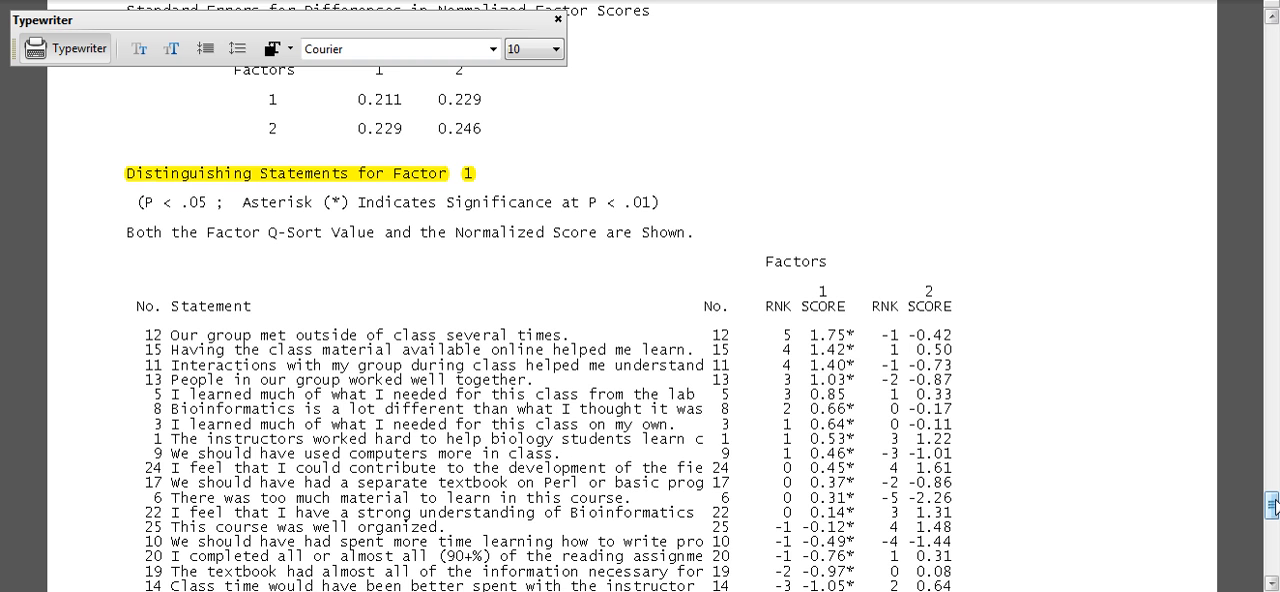
scroll(down, 3)
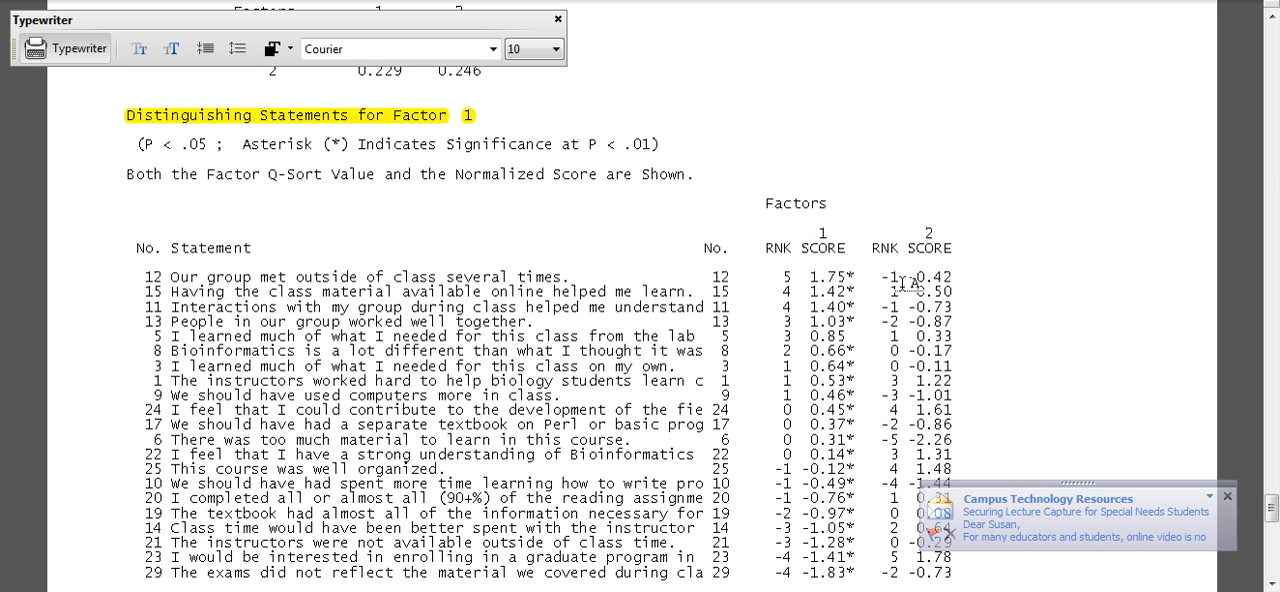
click(1228, 496)
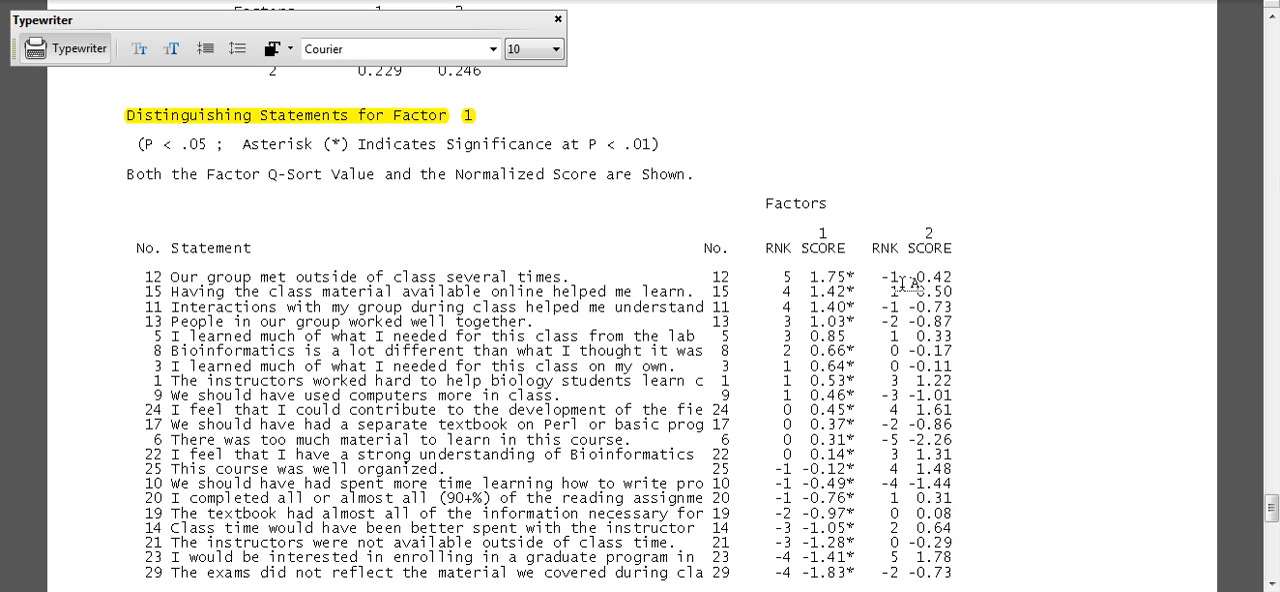